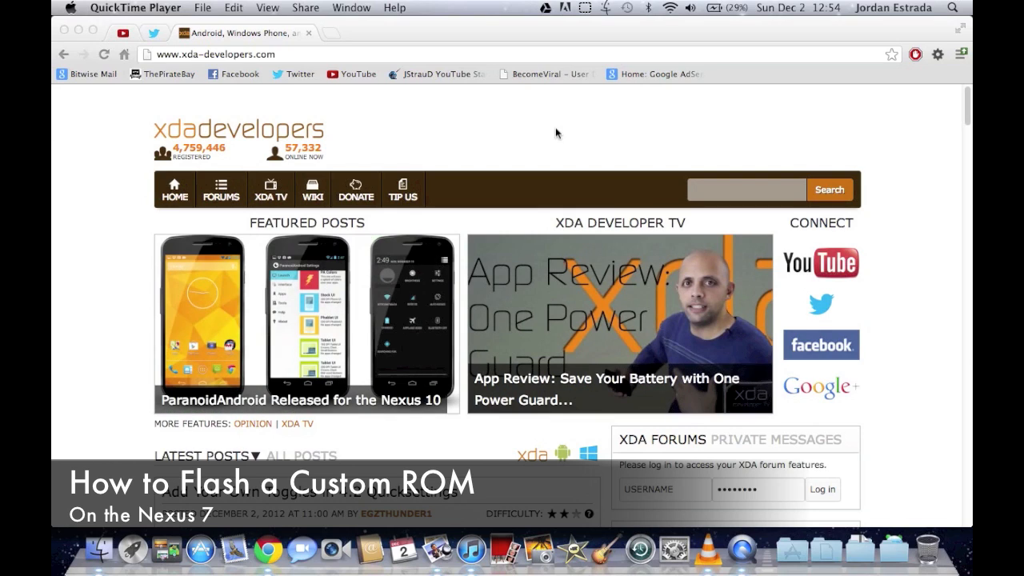
- Open the XDA forum index and scroll down through device sections to Nexus 7
scroll(down, 3)
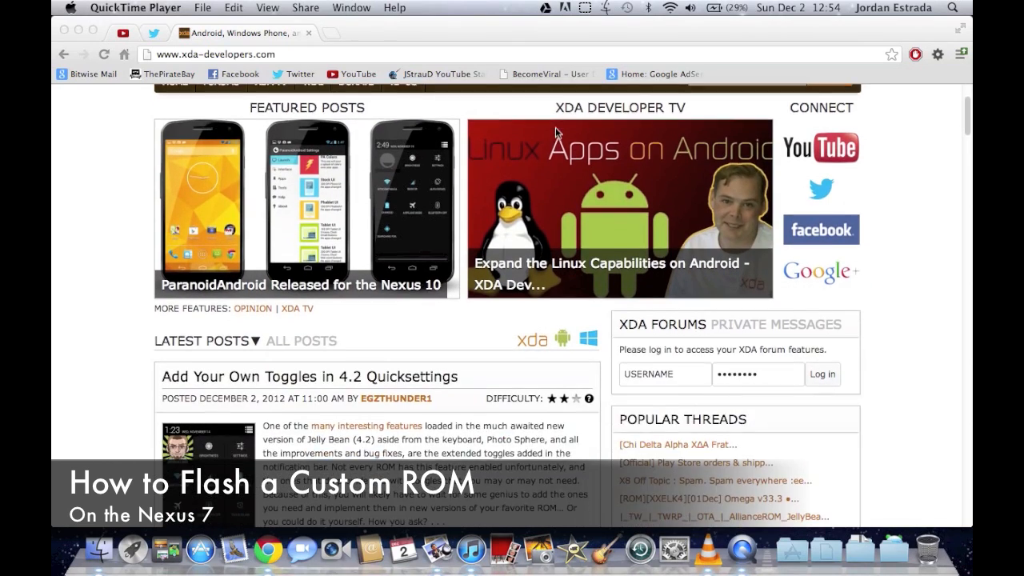
scroll(down, 3)
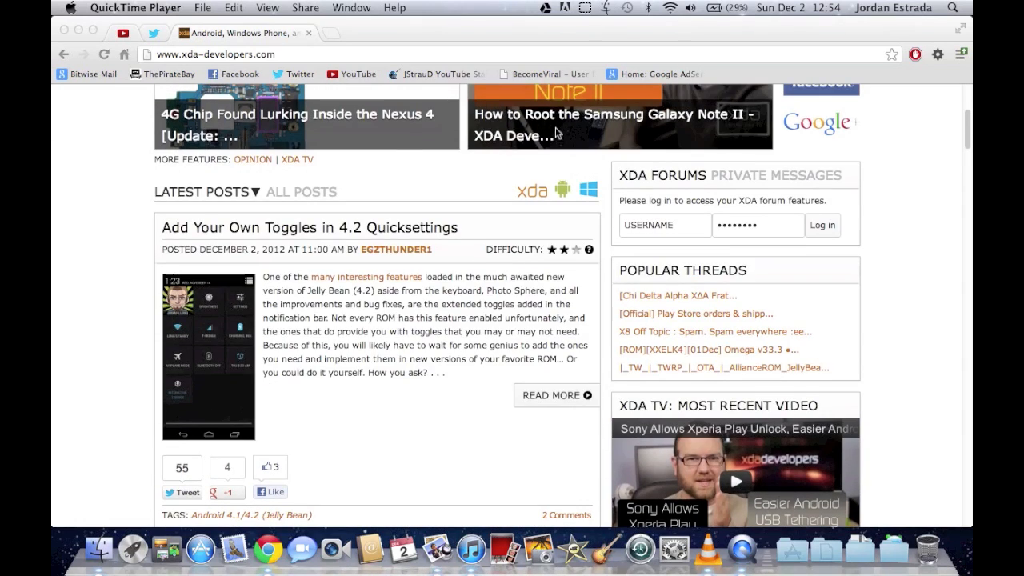
scroll(up, 3)
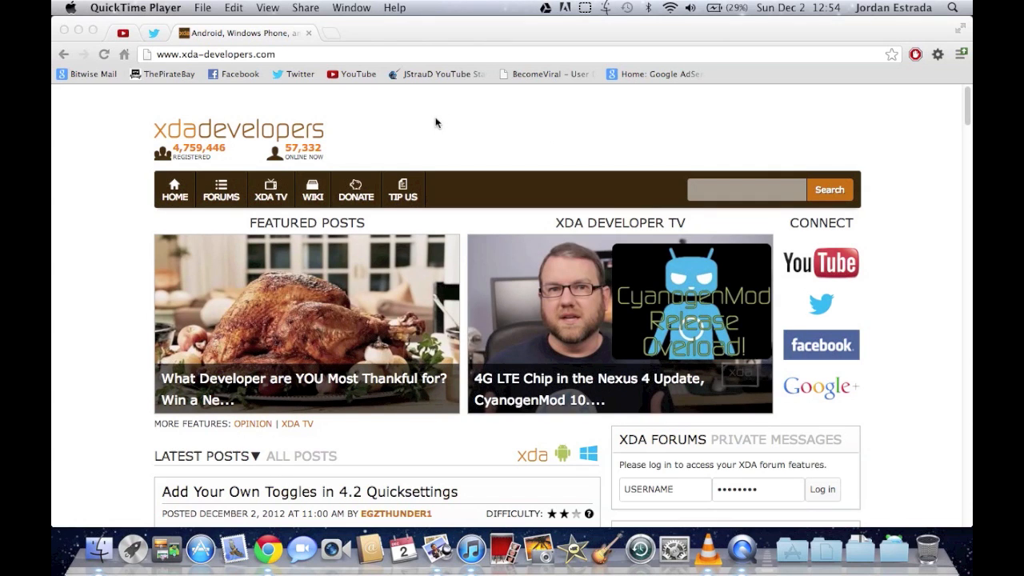
mouse_move(336, 192)
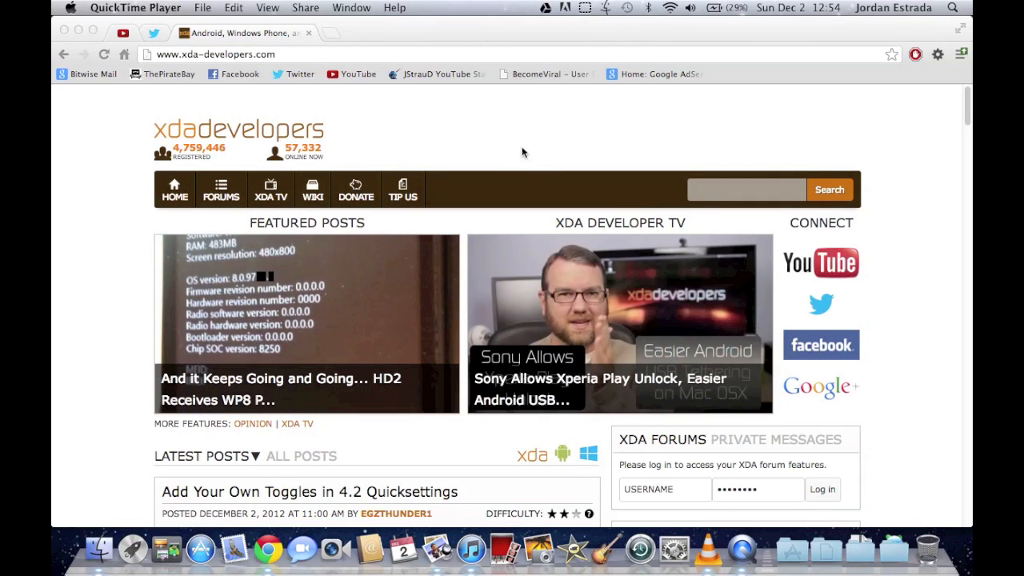
mouse_move(544, 136)
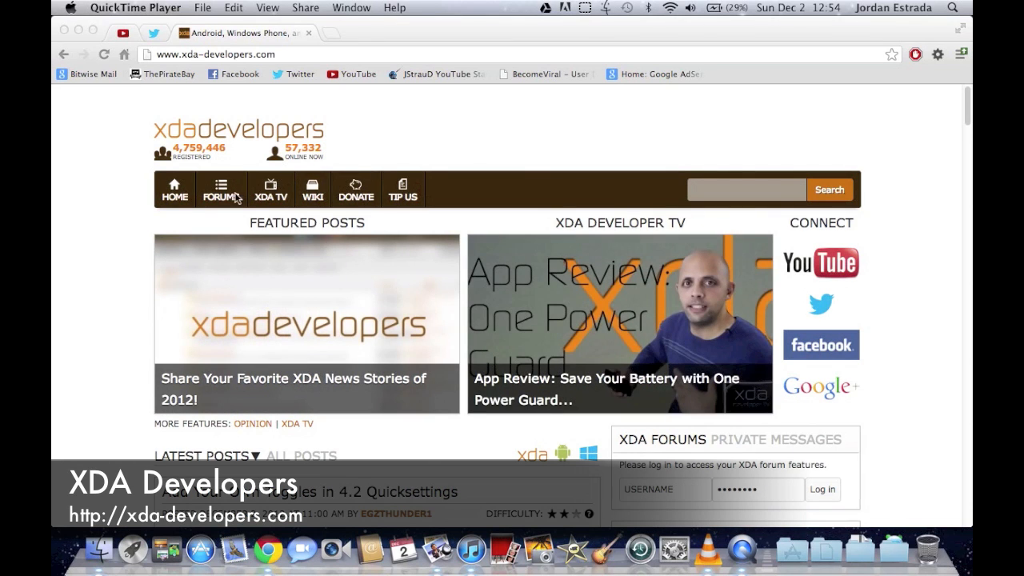
click(221, 189)
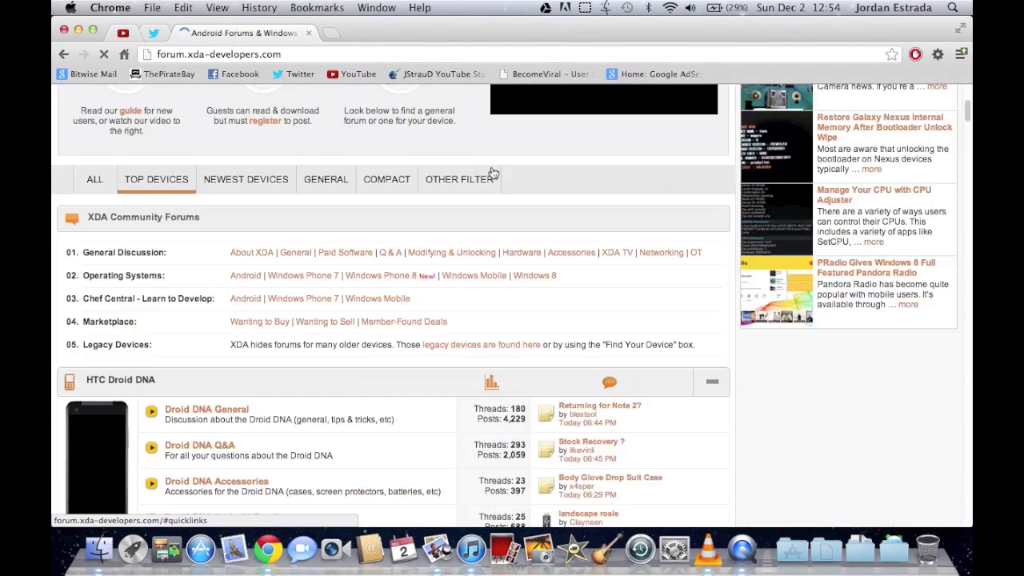
scroll(down, 3)
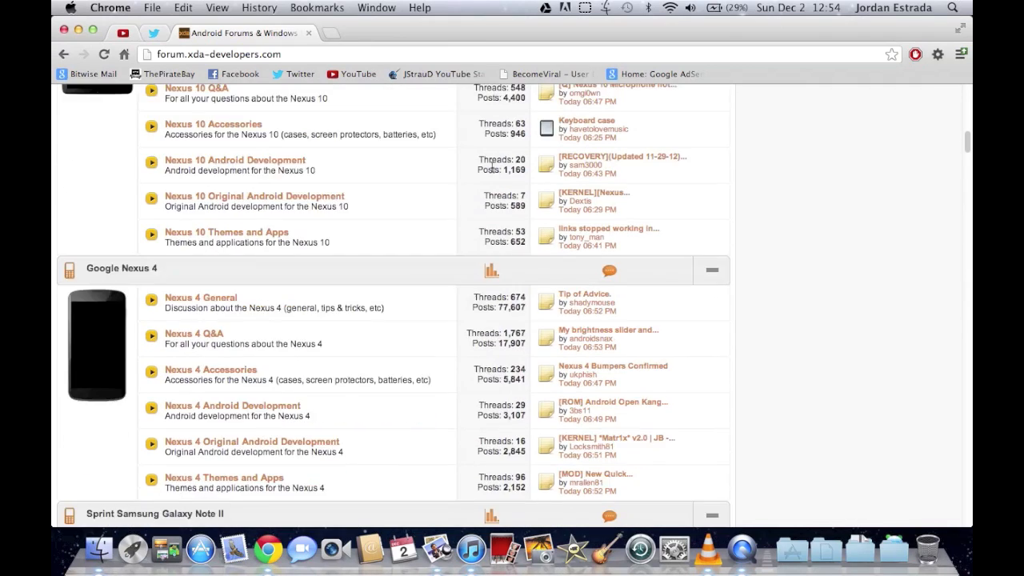
scroll(down, 3)
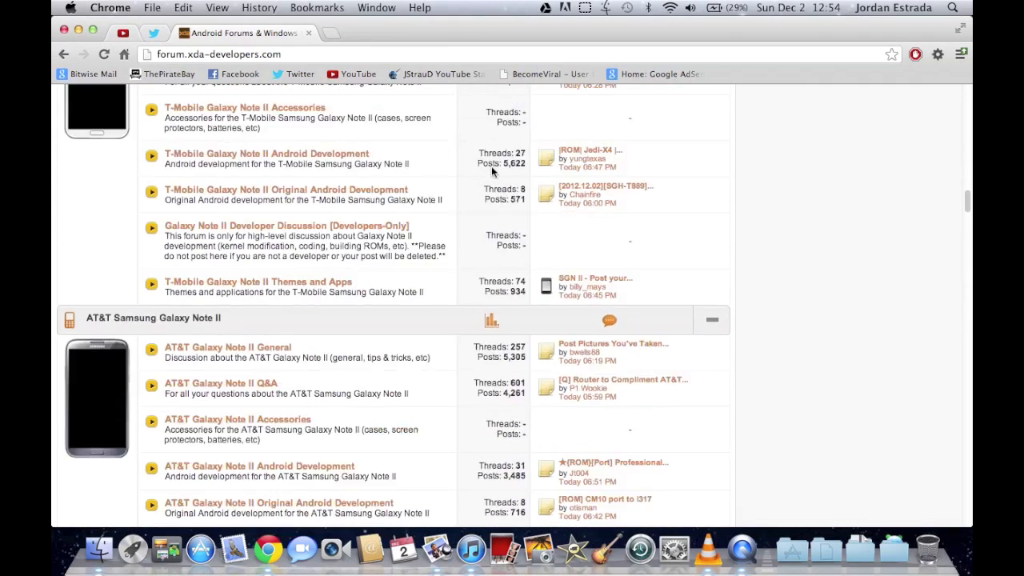
scroll(up, 3)
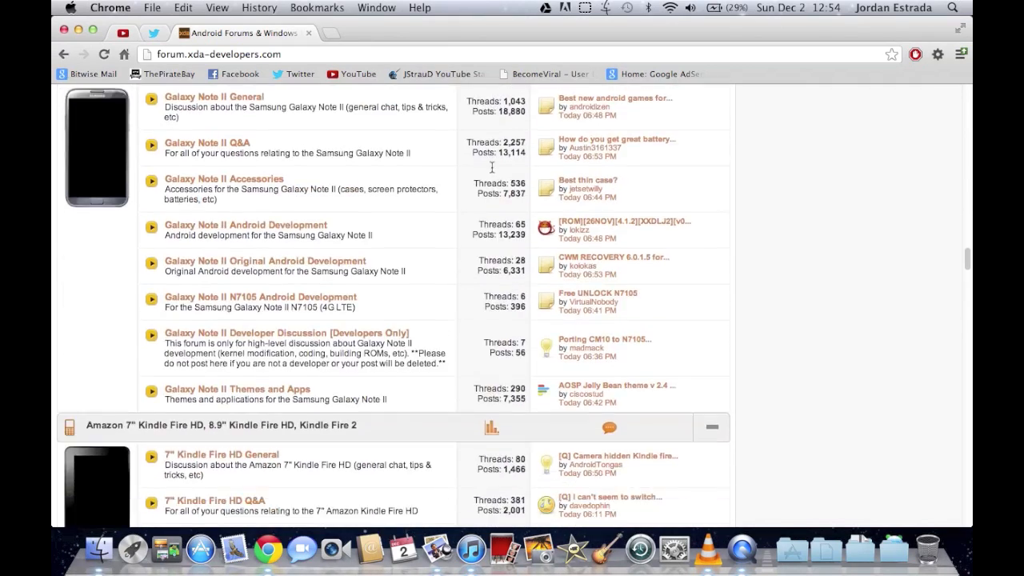
scroll(down, 3)
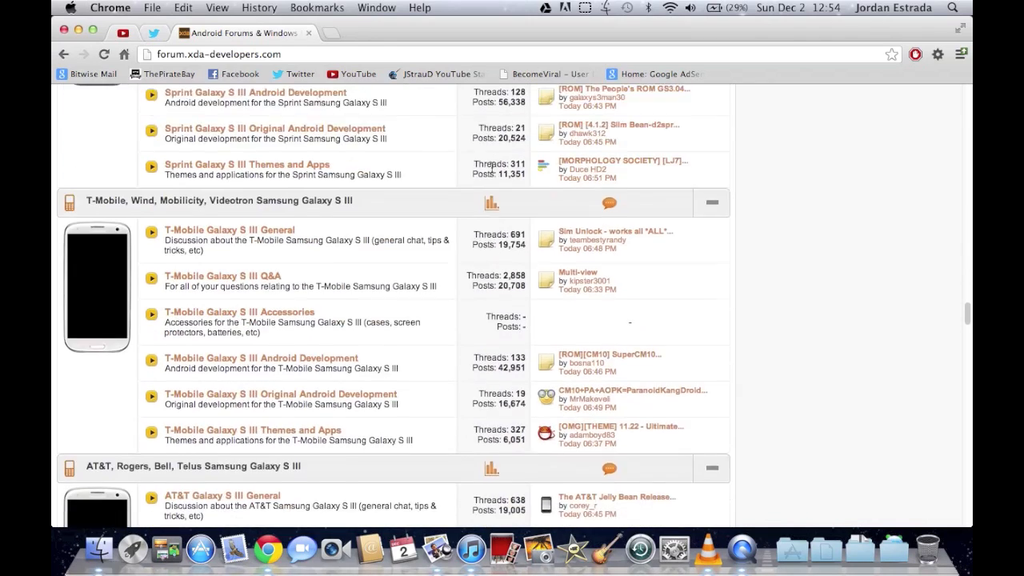
scroll(down, 3)
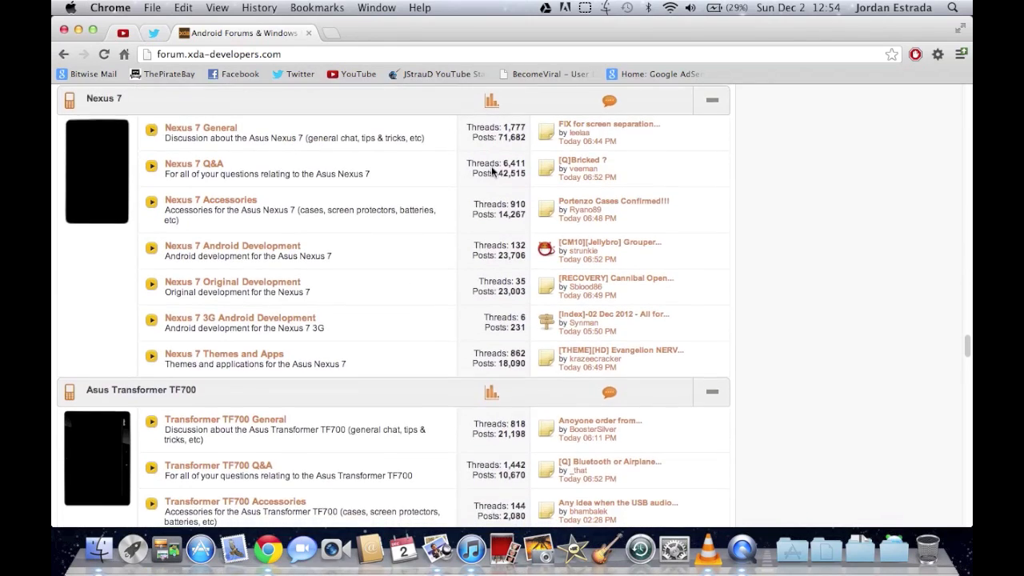
scroll(down, 3)
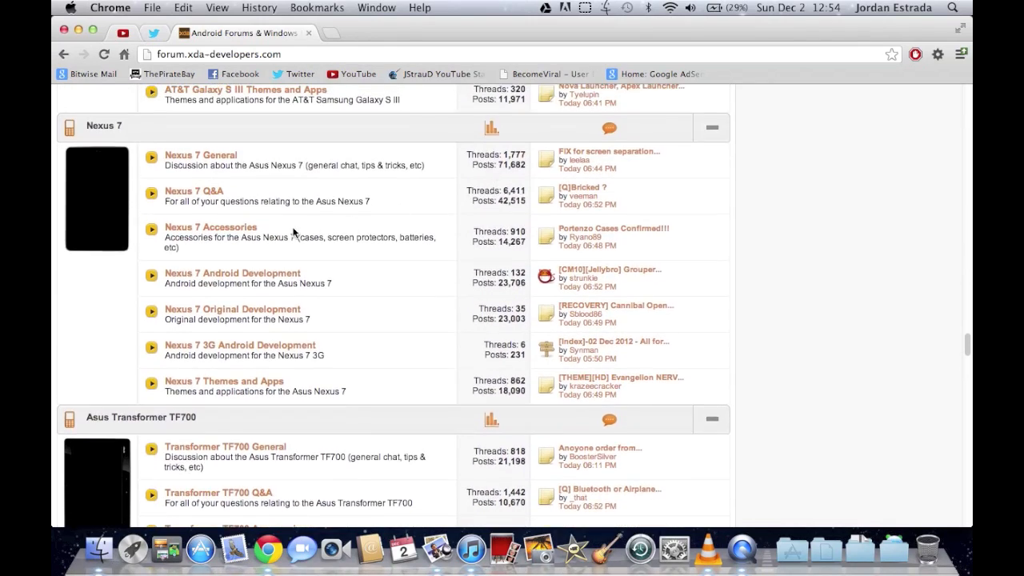
- Enter 'Nexus 7 Android Development' and scroll through its ROM thread list, previewing threads
click(232, 273)
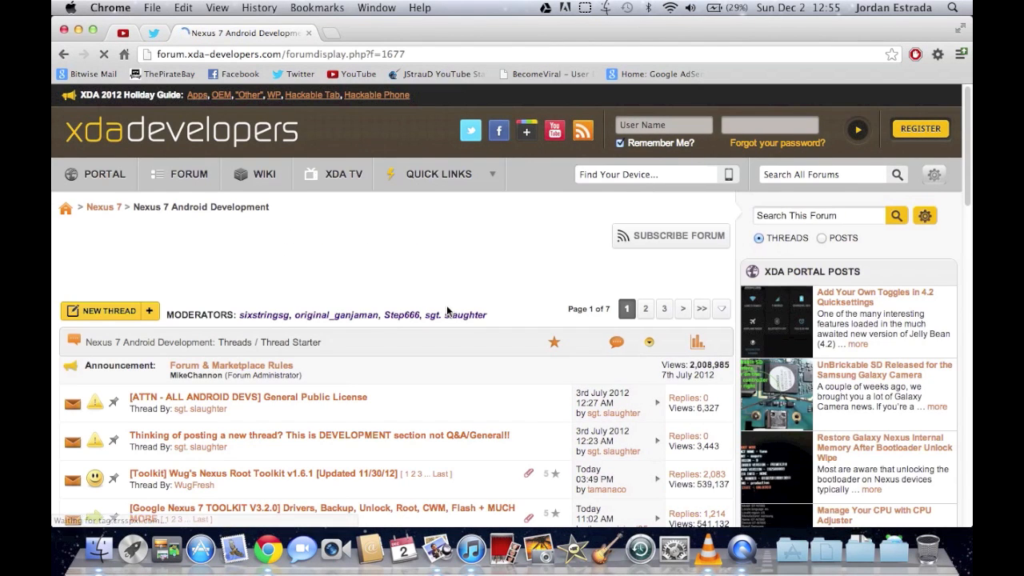
scroll(down, 3)
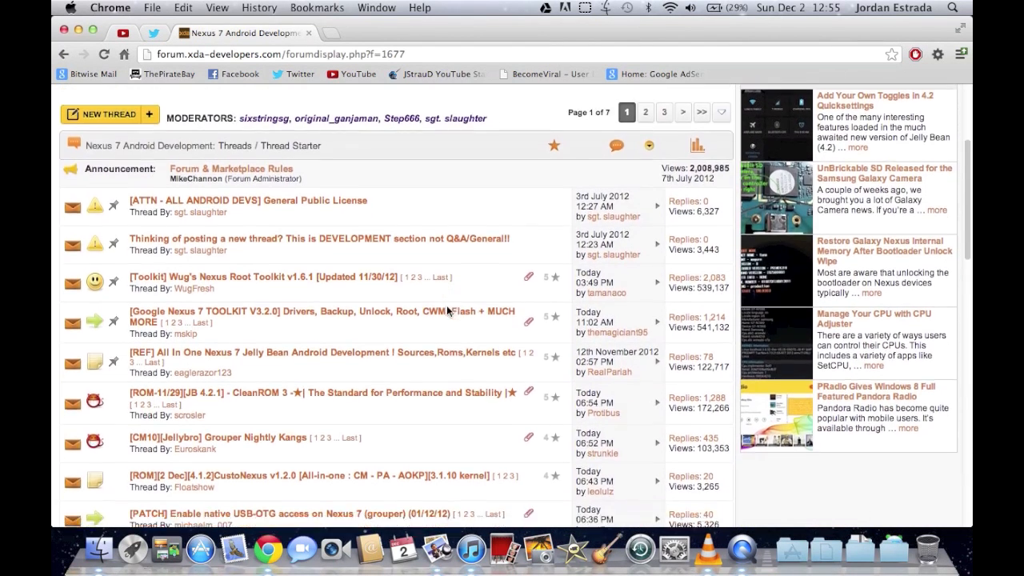
scroll(down, 3)
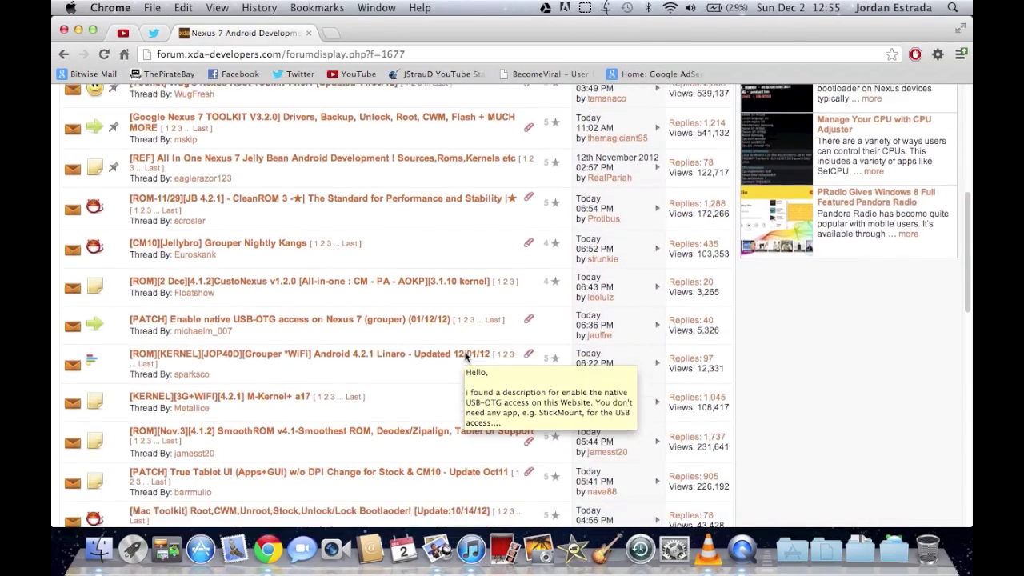
scroll(down, 3)
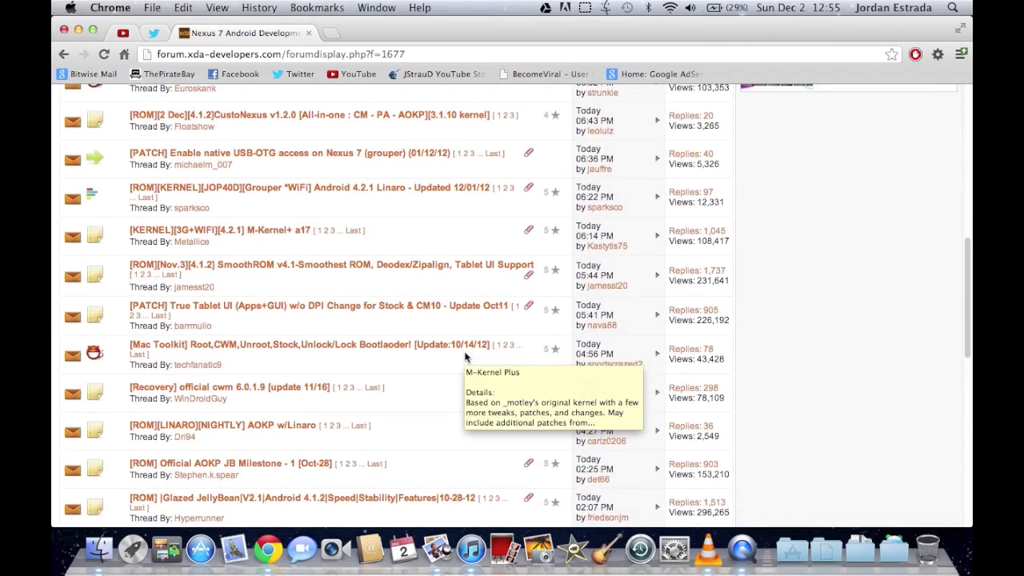
scroll(down, 3)
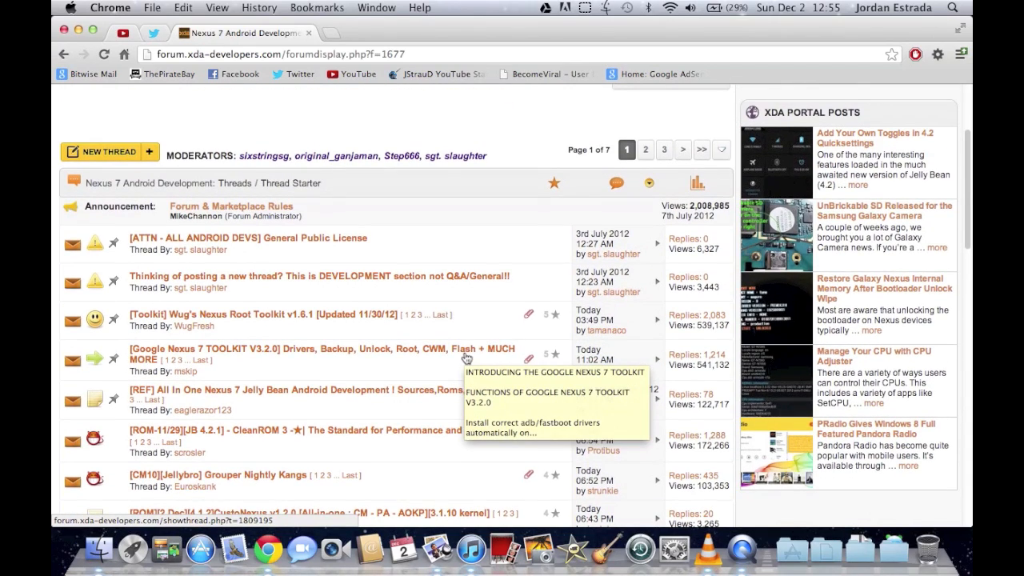
scroll(down, 3)
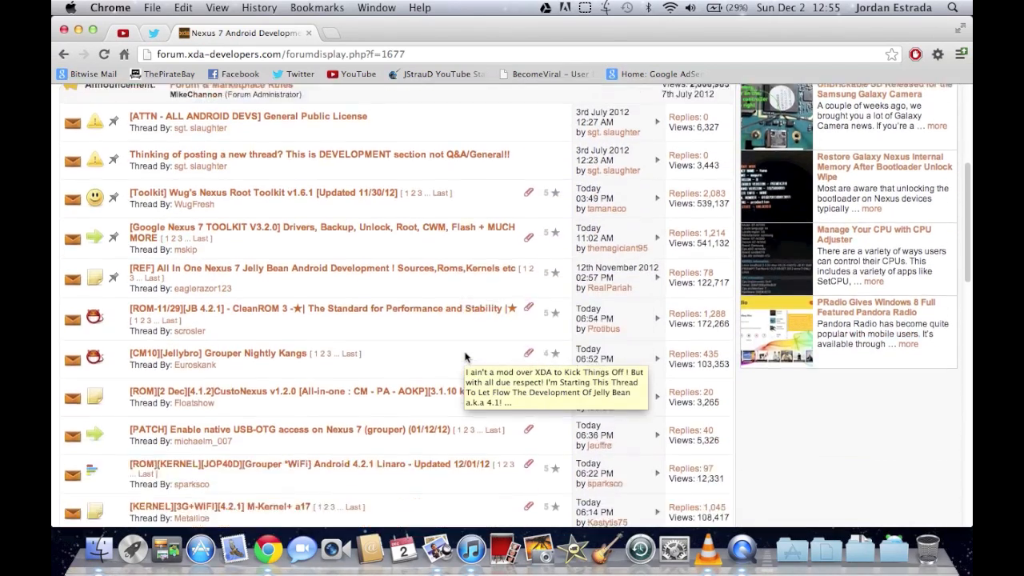
scroll(down, 3)
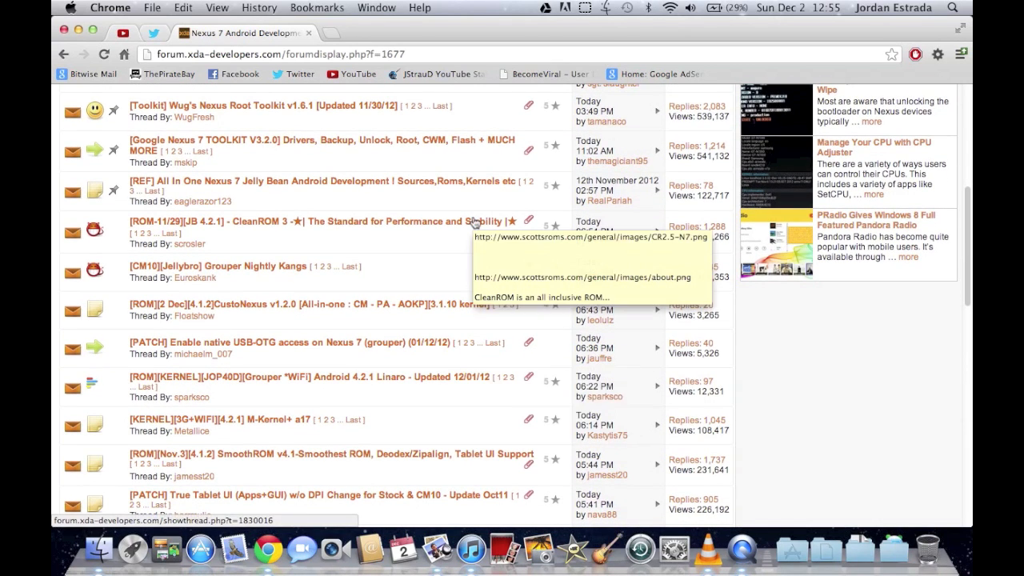
scroll(down, 3)
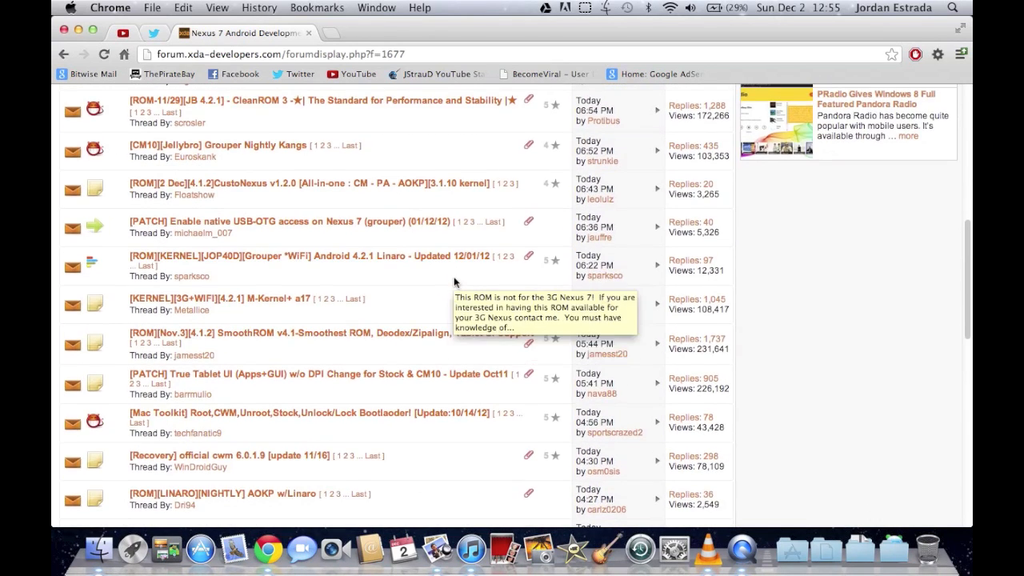
scroll(down, 3)
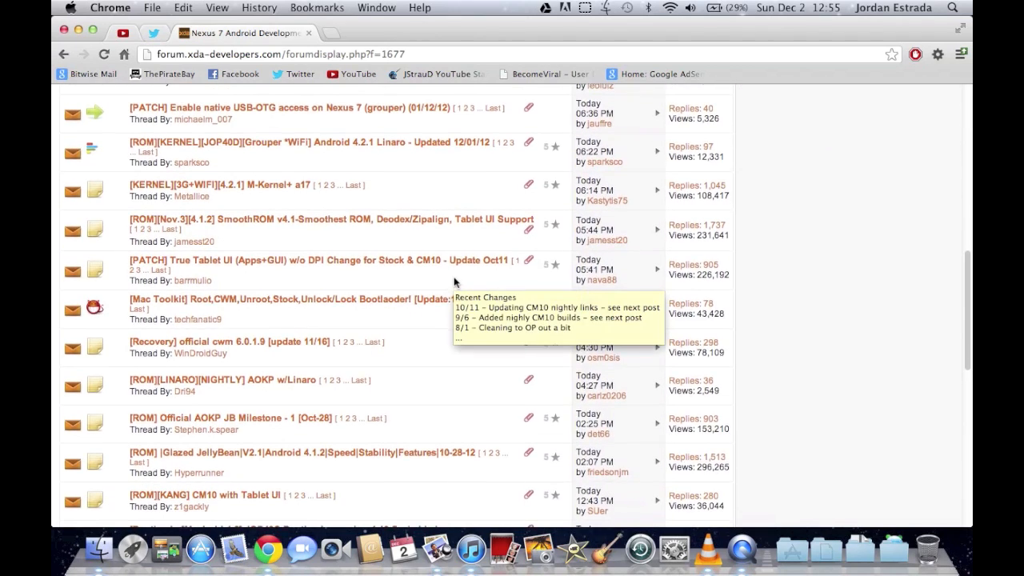